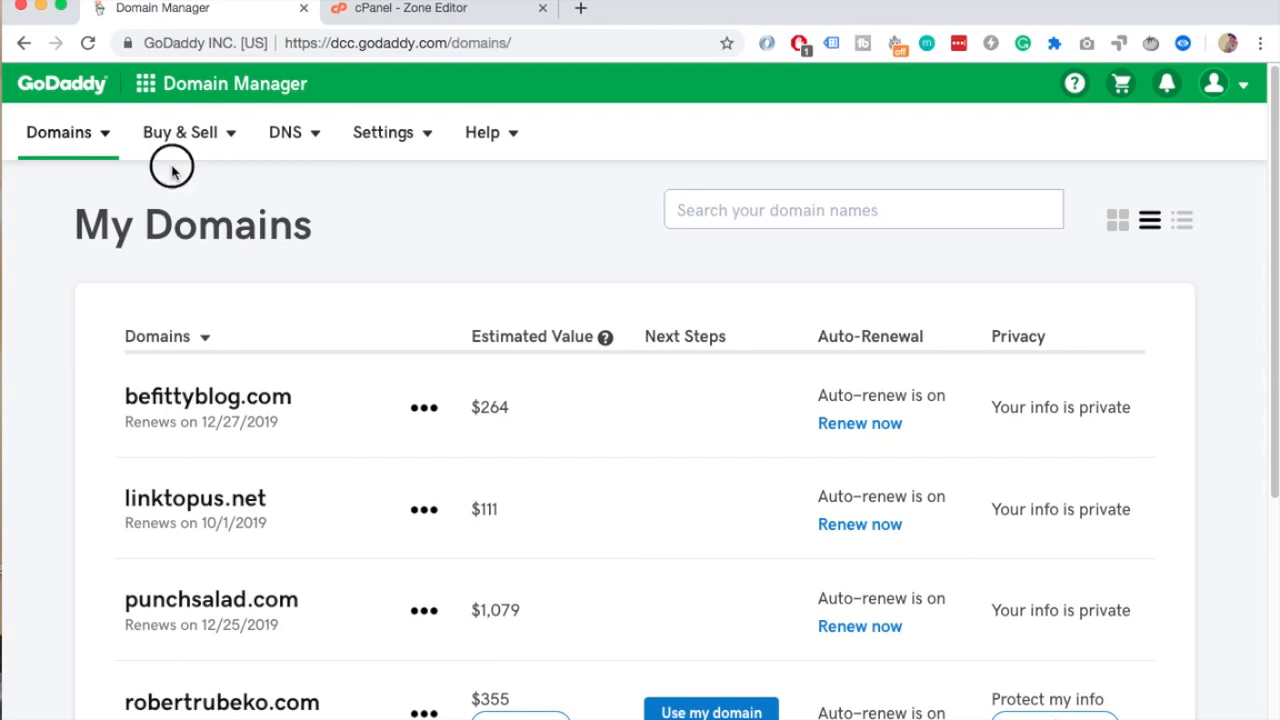
mouse_move(143, 98)
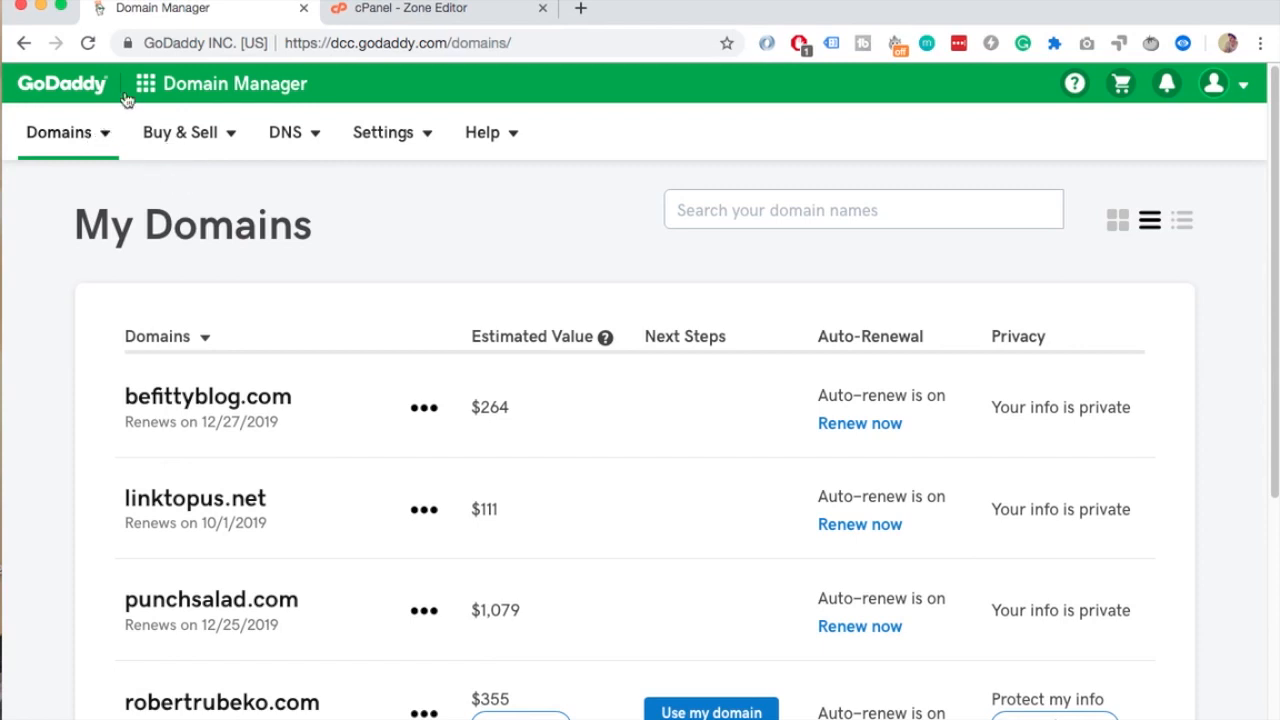
Switch to the domain table view and set the Status filter to All.
click(145, 83)
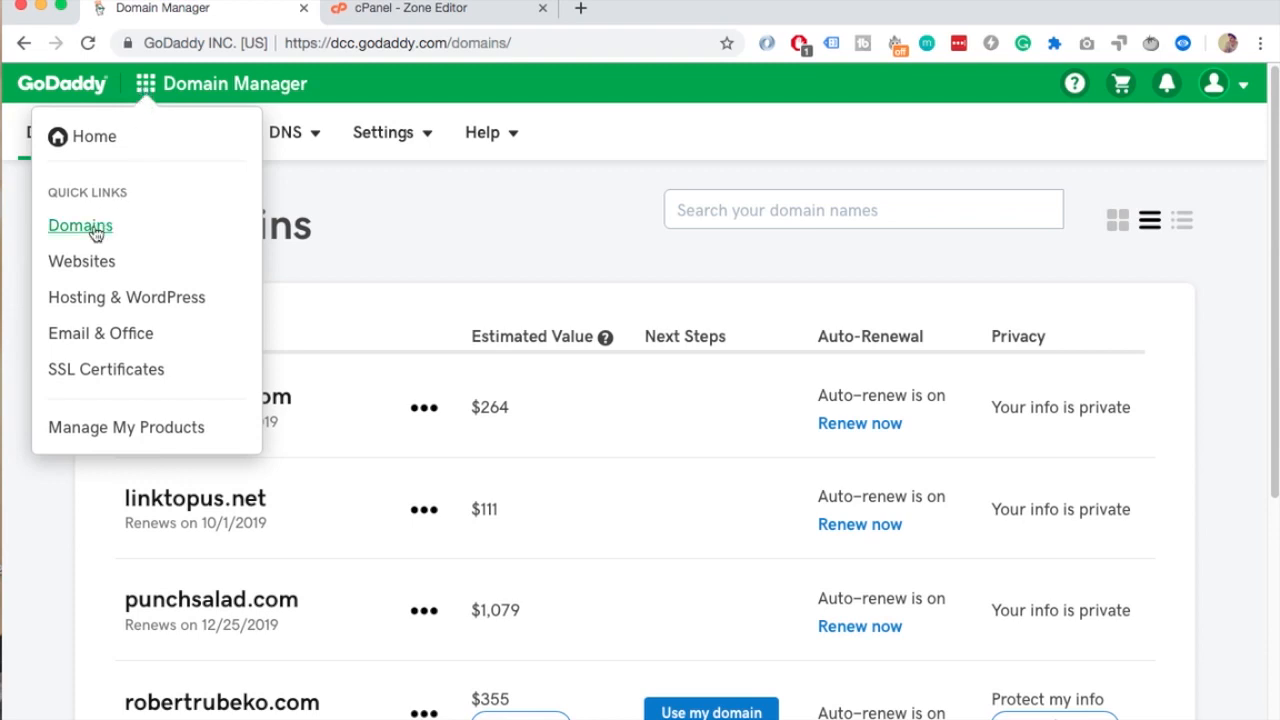
mouse_move(349, 233)
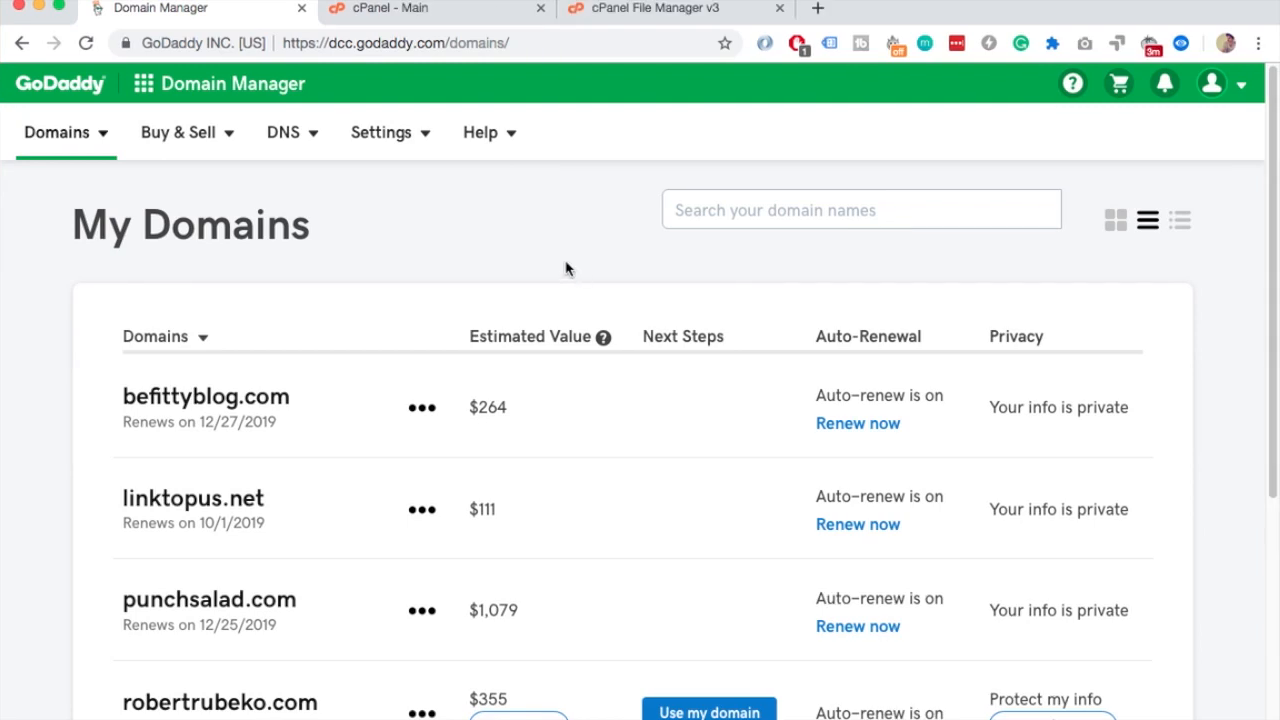
scroll(down, 3)
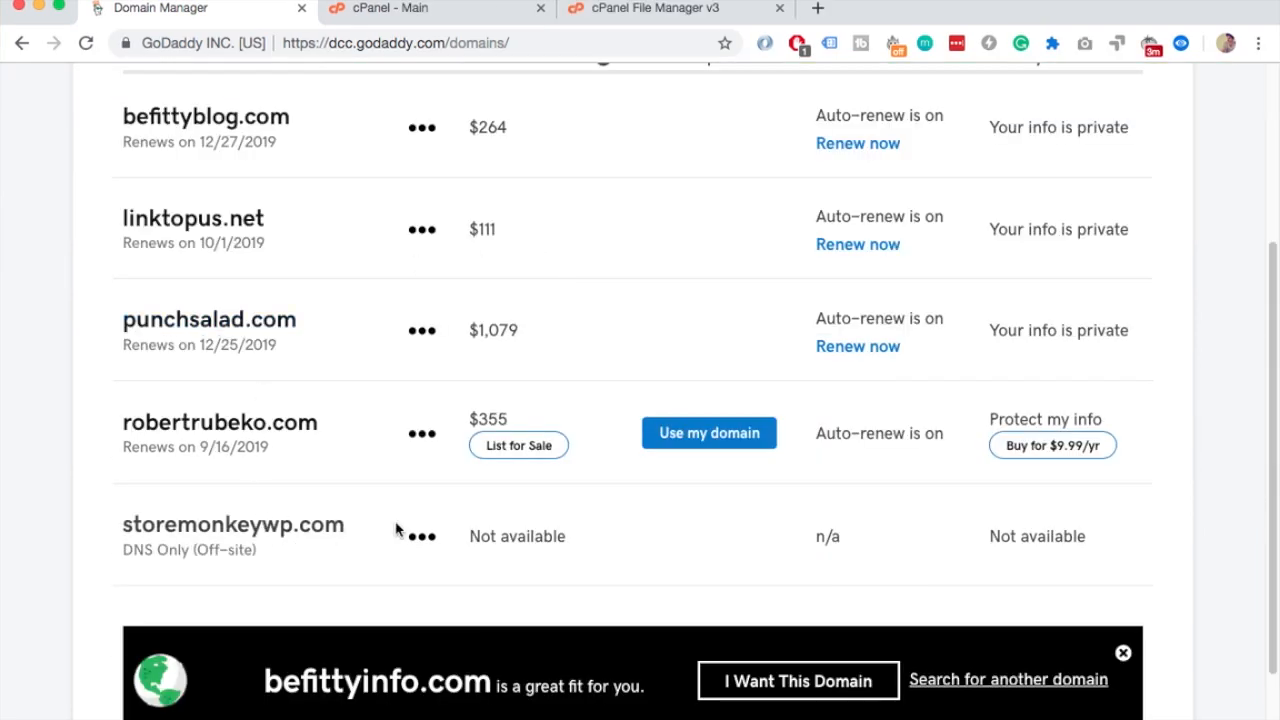
scroll(up, 3)
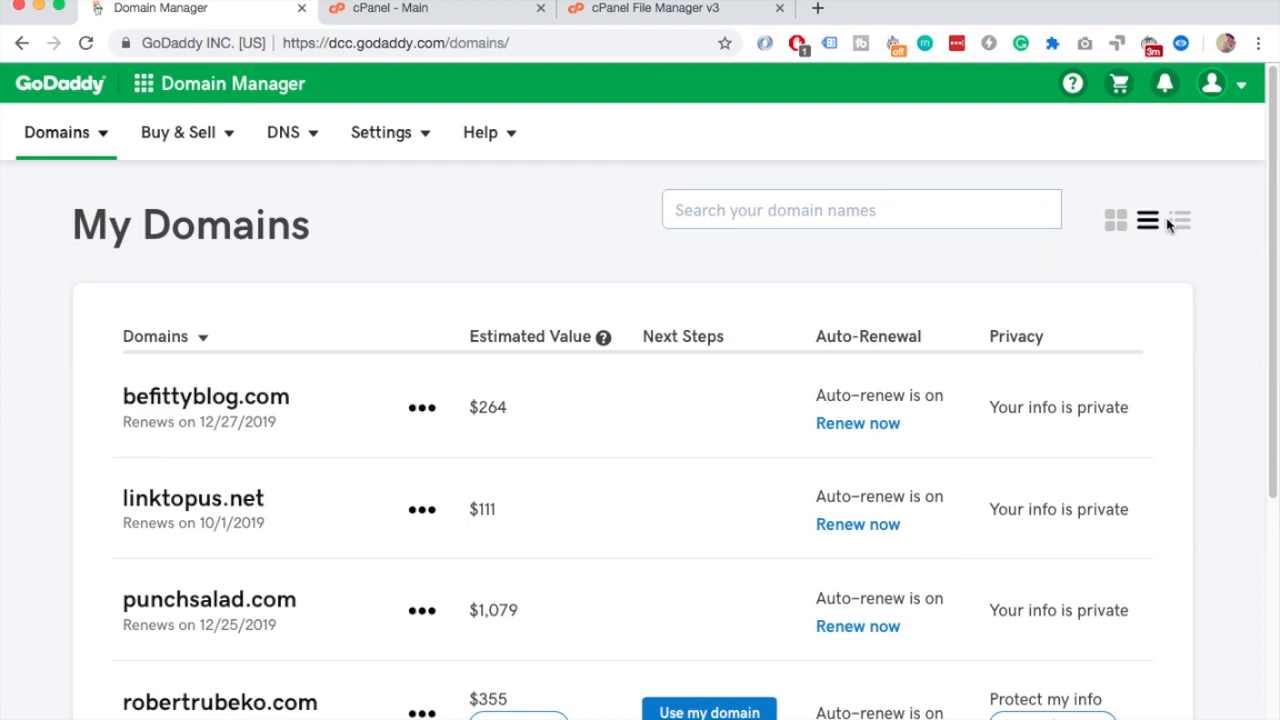
mouse_move(1180, 220)
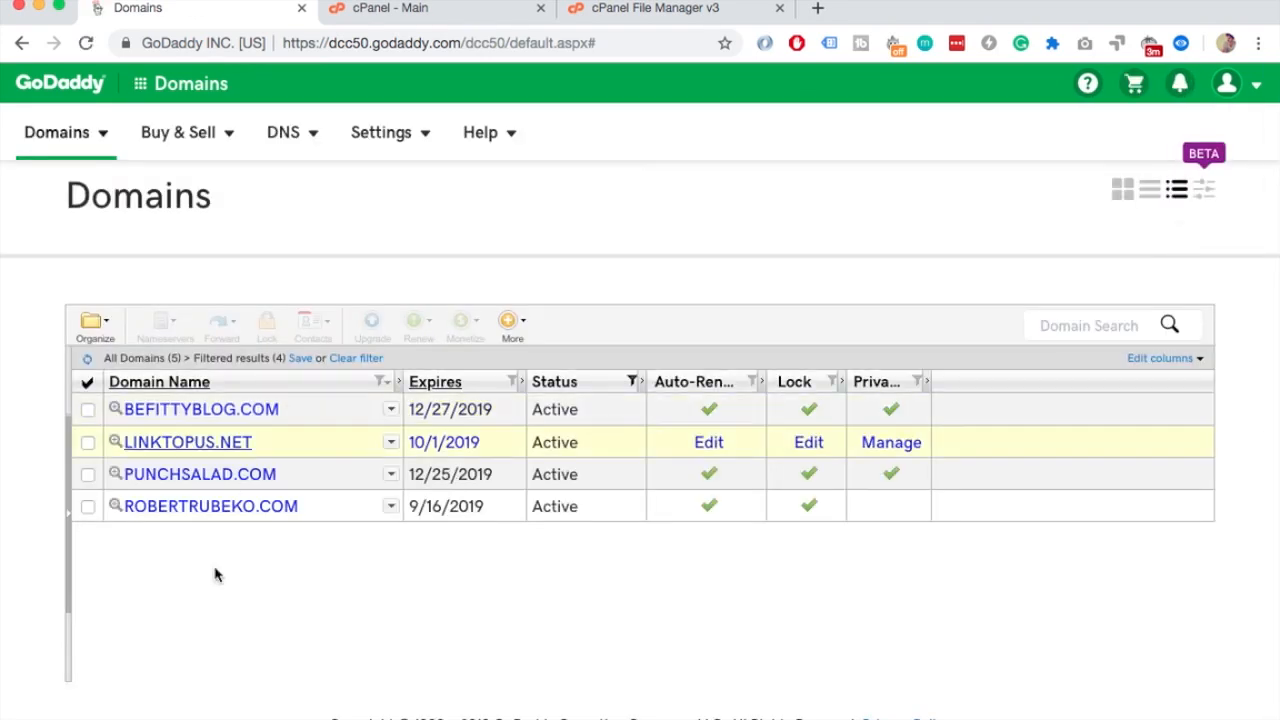
mouse_move(507, 361)
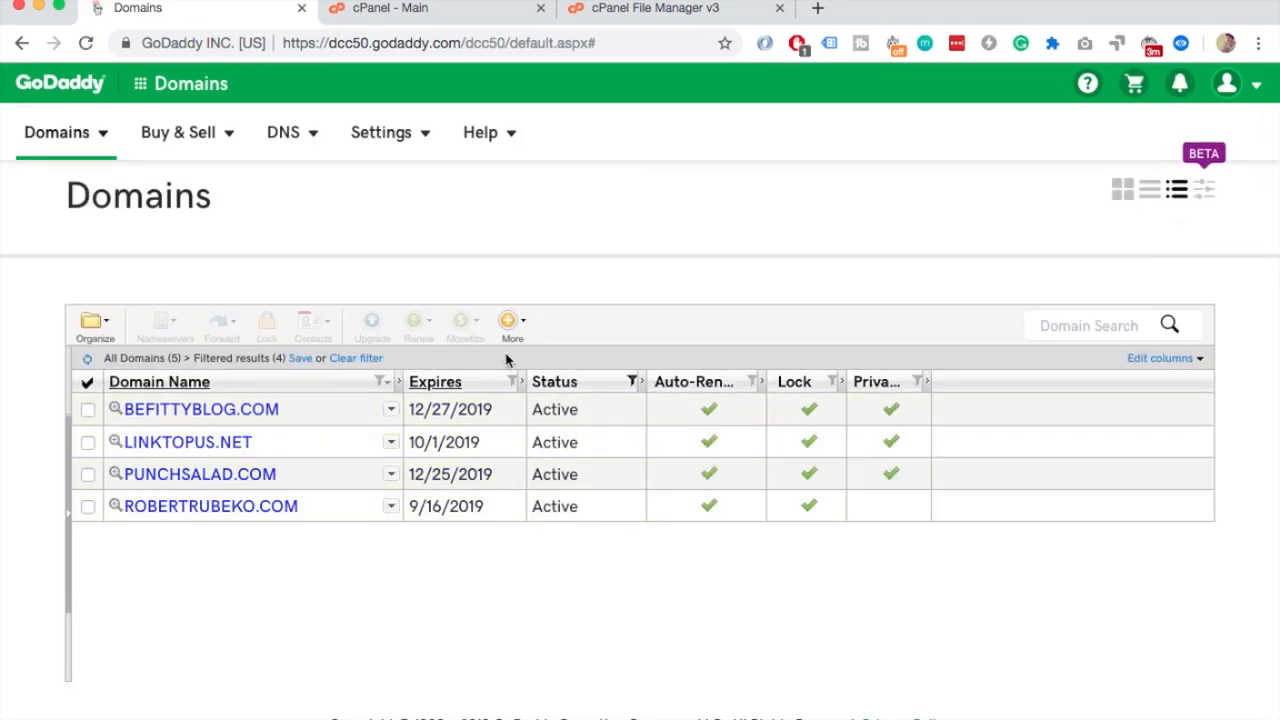
click(632, 381)
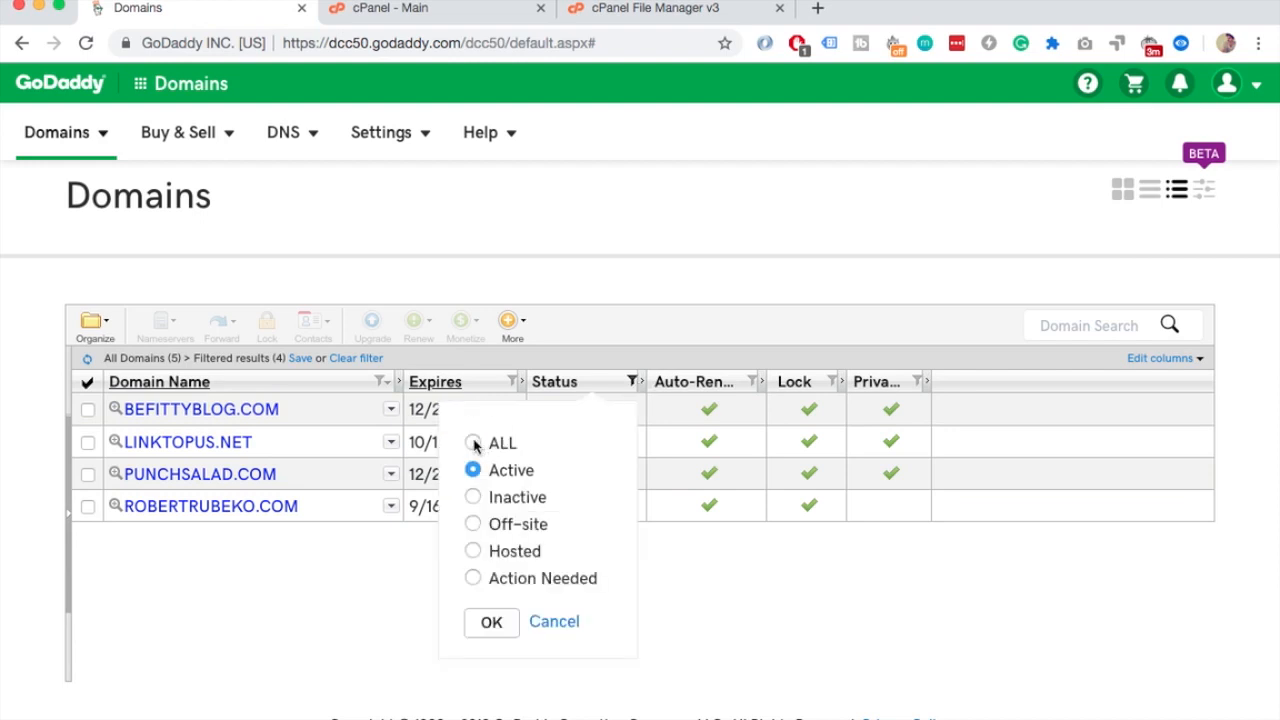
click(473, 443)
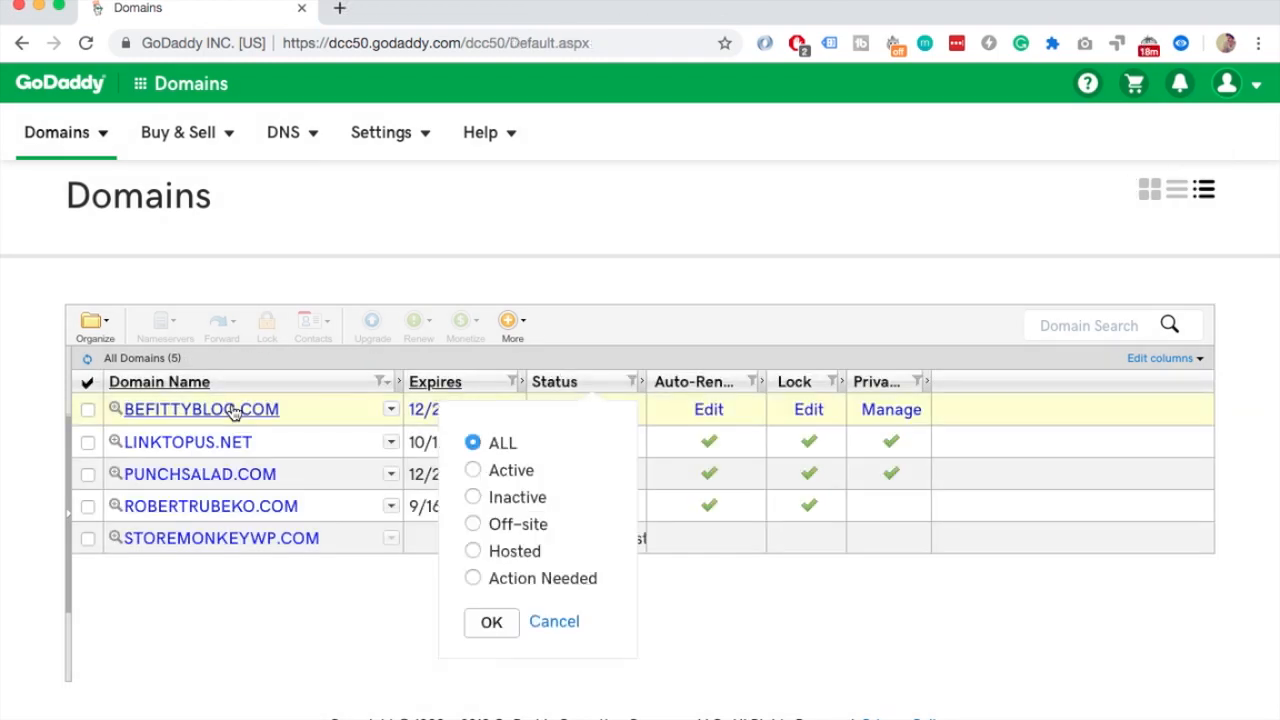
Apply the All filter, then open Manage DNS from punchsalad.com's Additional Settings.
click(491, 622)
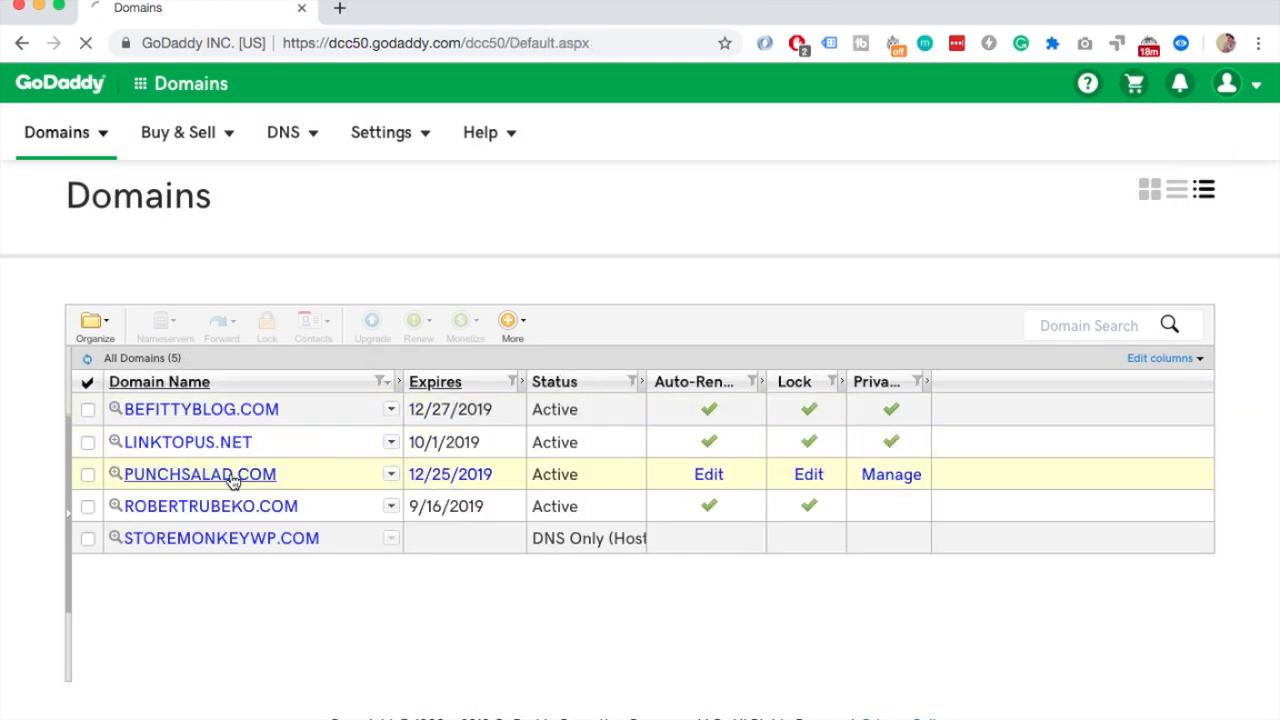
click(199, 473)
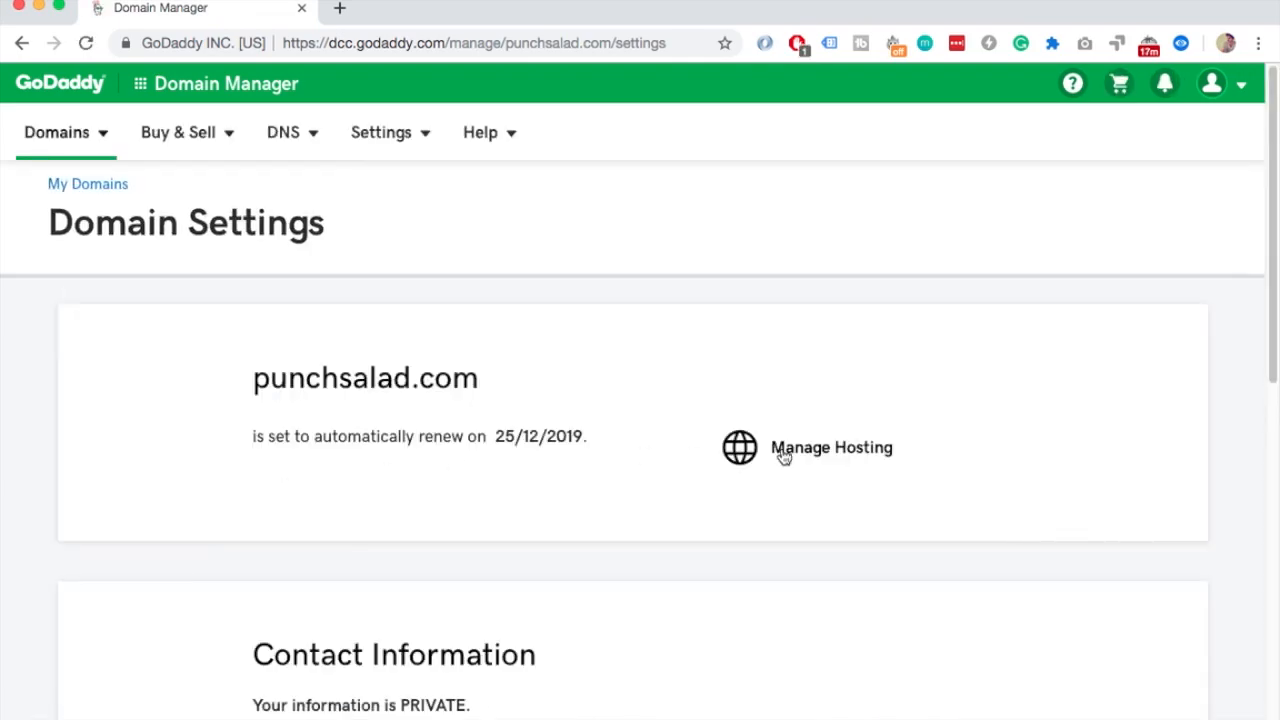
scroll(down, 3)
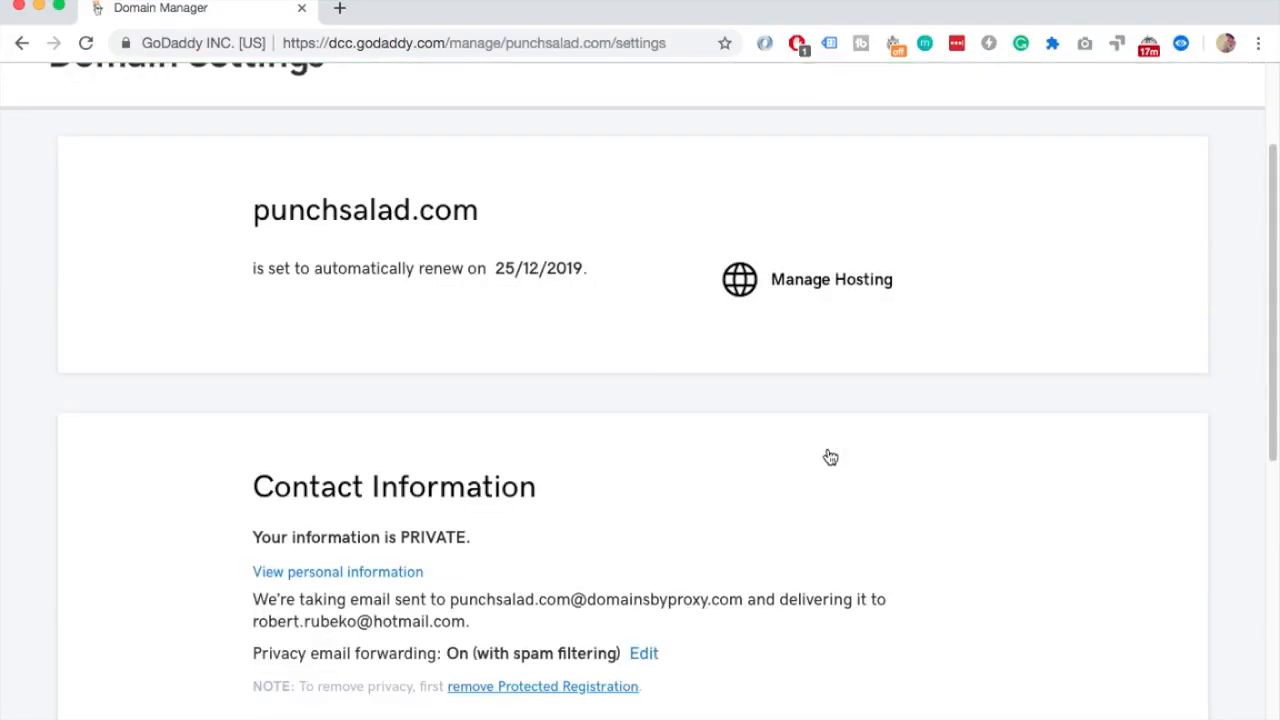
scroll(down, 3)
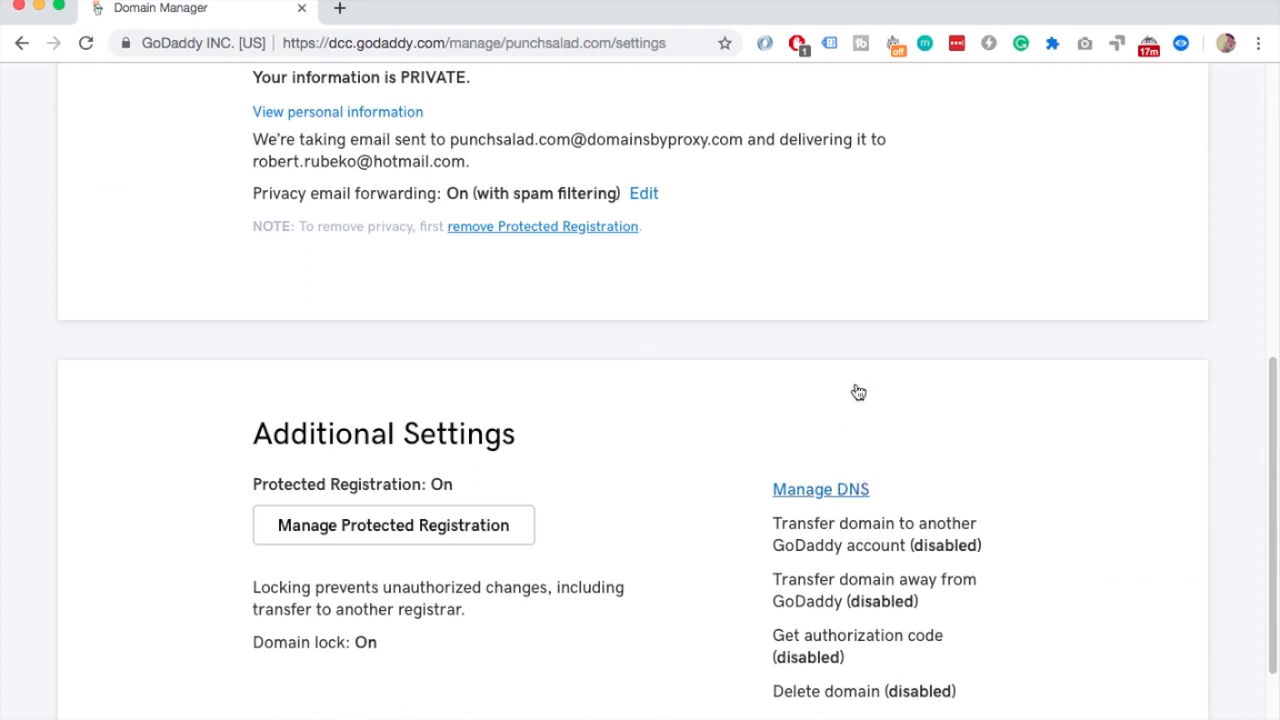
click(820, 489)
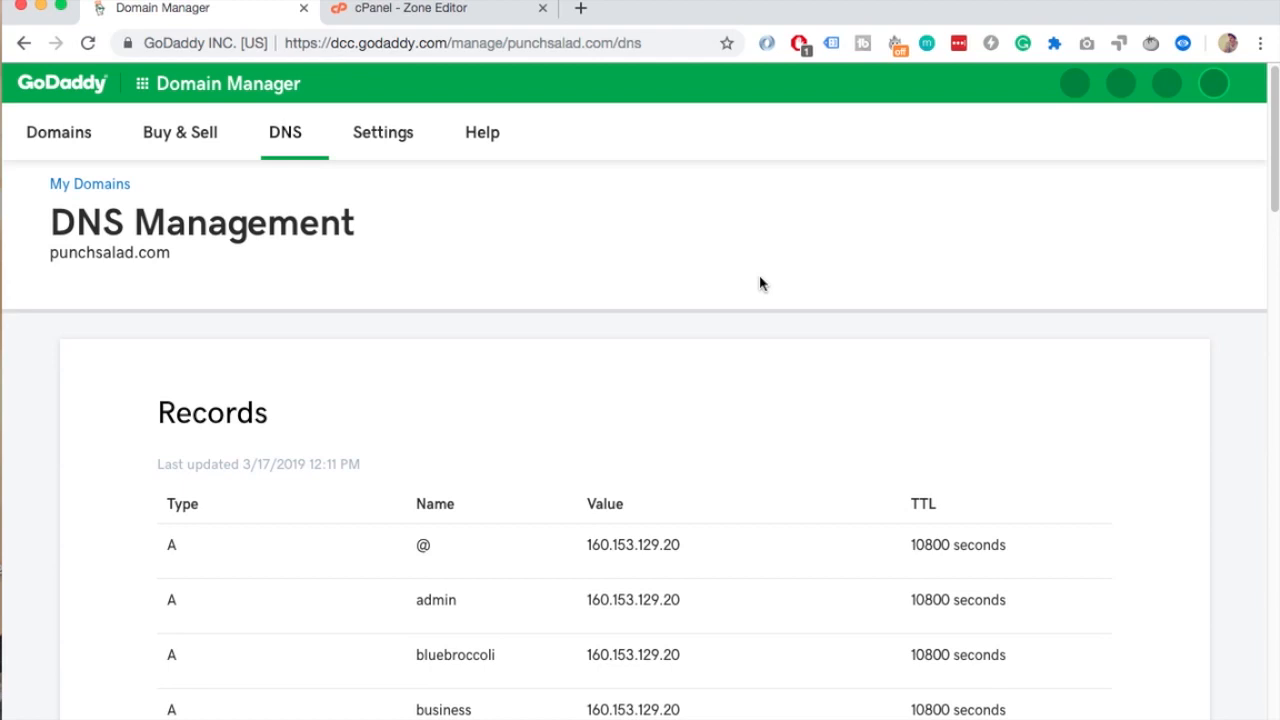
scroll(down, 3)
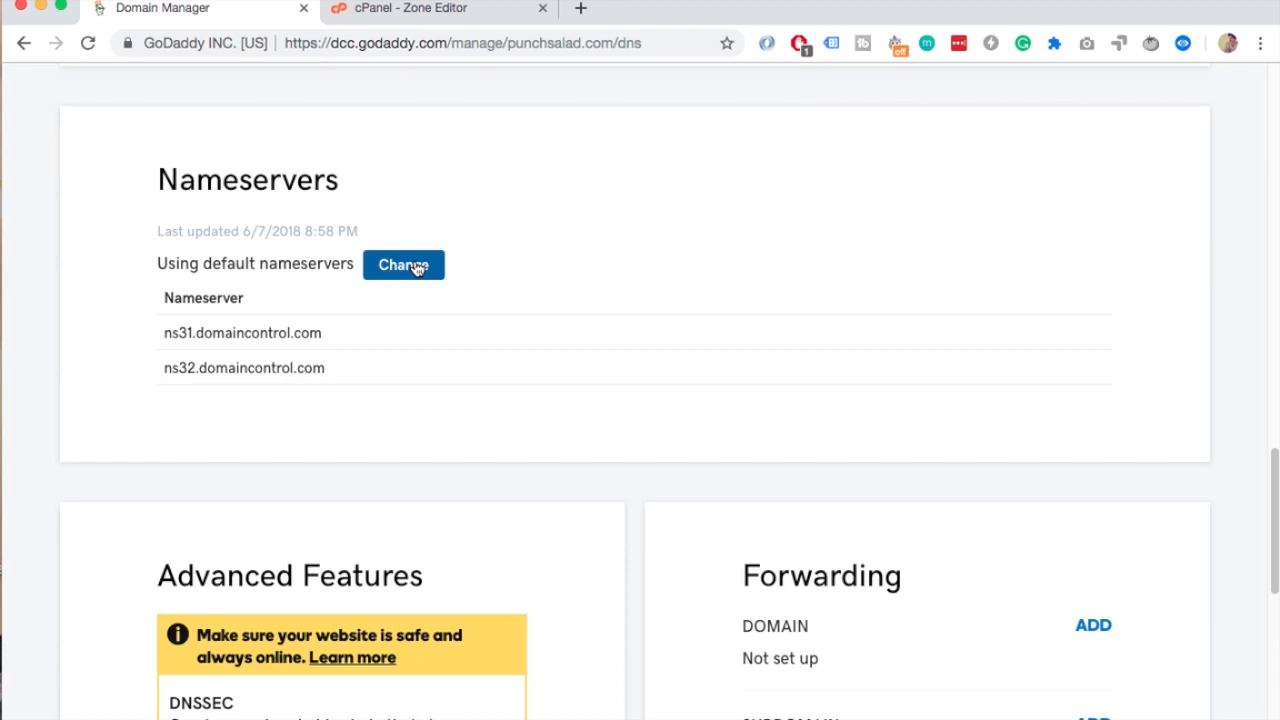
Start changing punchsalad.com's nameservers and select a HostPapa nameserver name to copy.
click(403, 265)
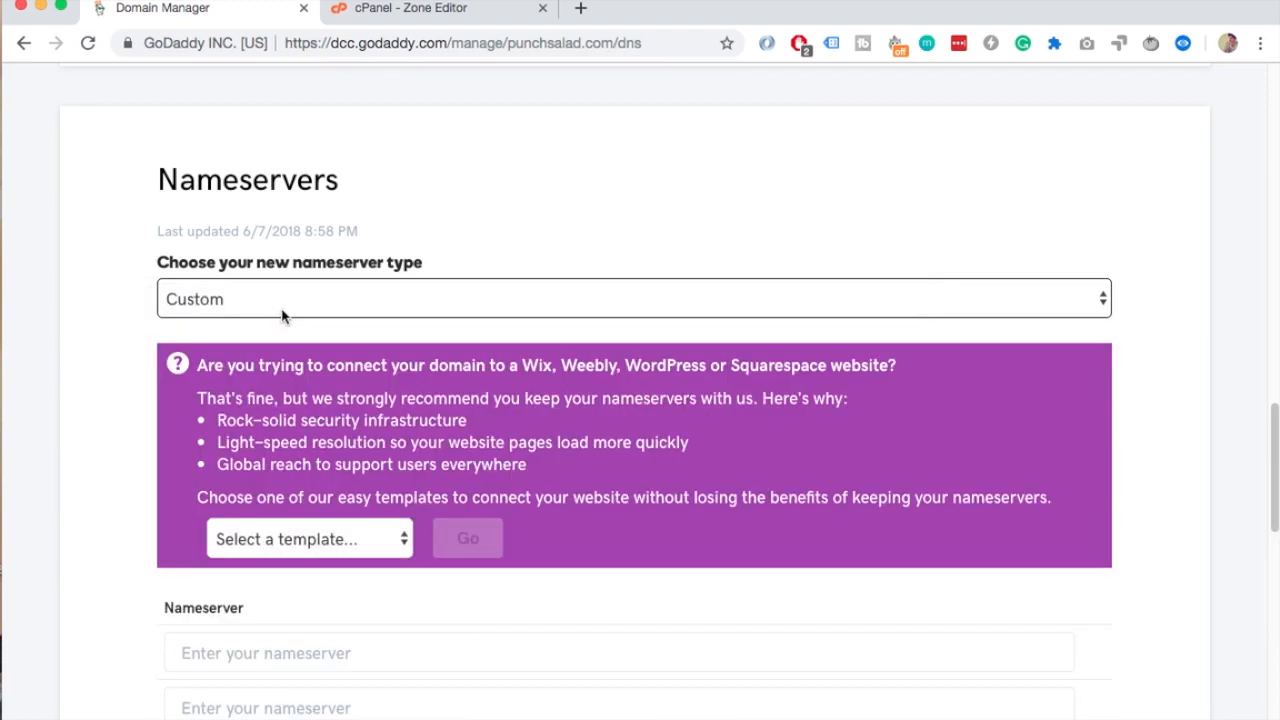
scroll(down, 3)
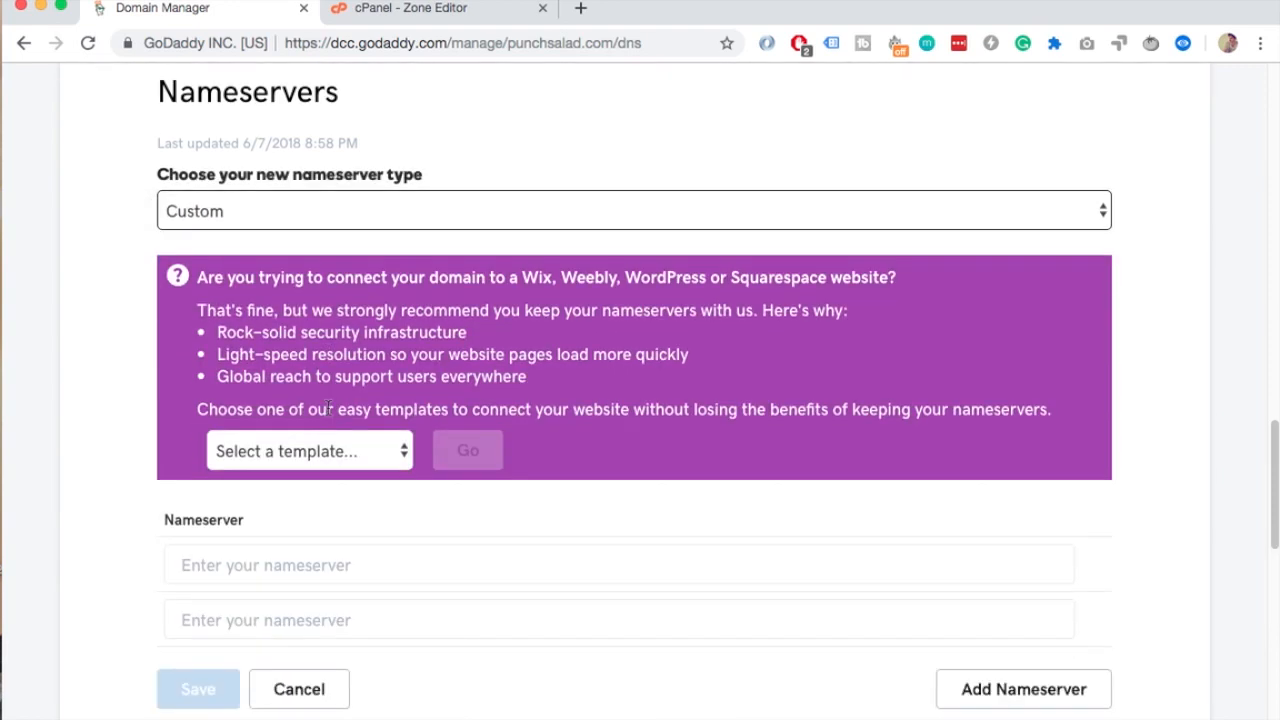
mouse_move(351, 236)
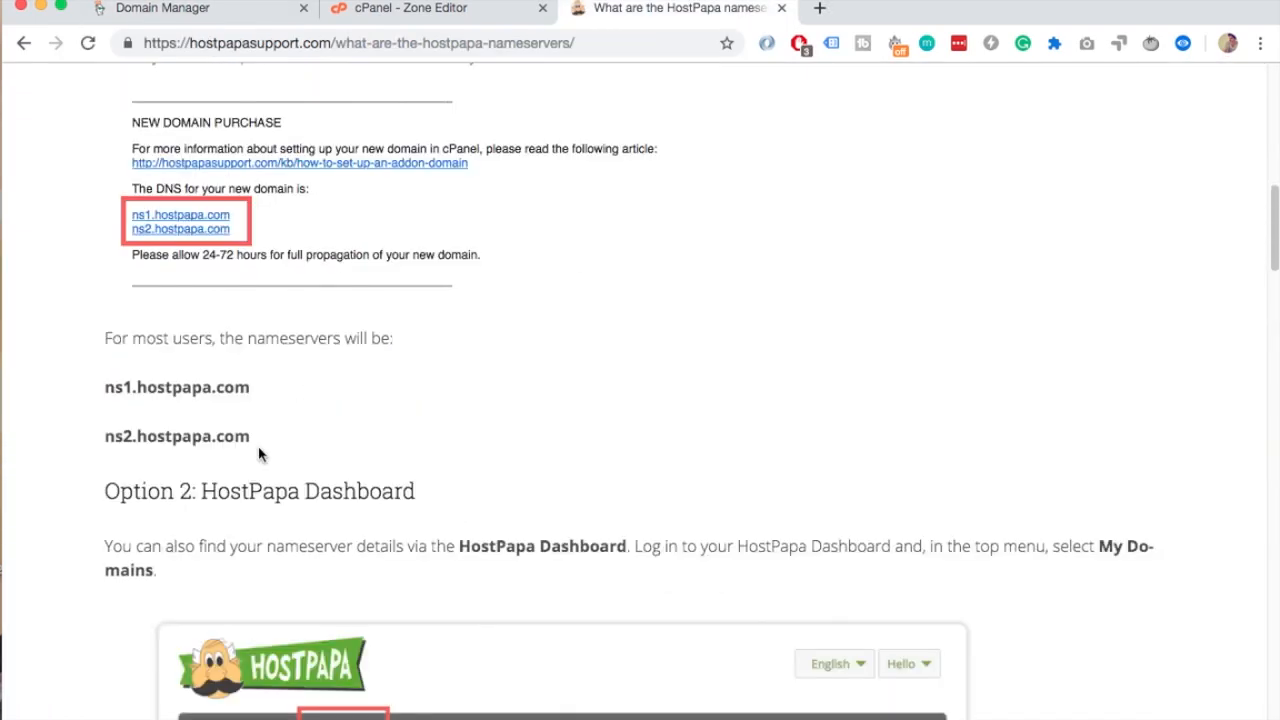
double_click(176, 436)
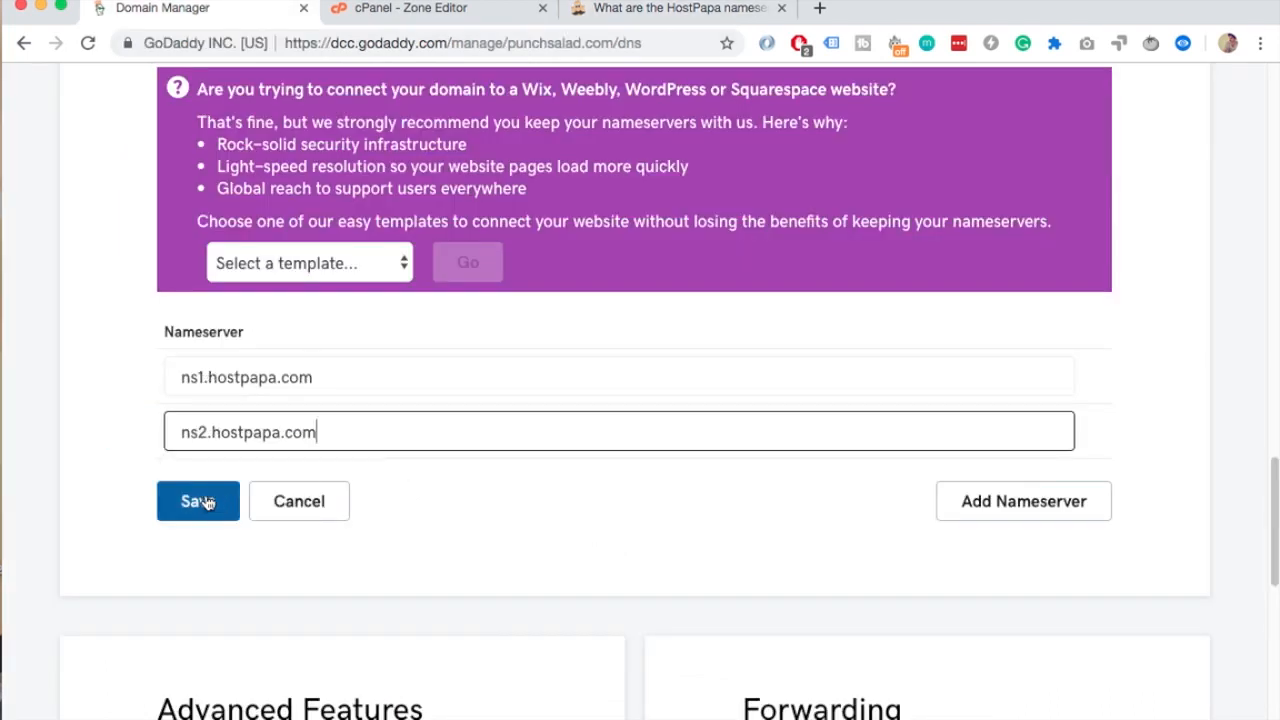
mouse_move(231, 525)
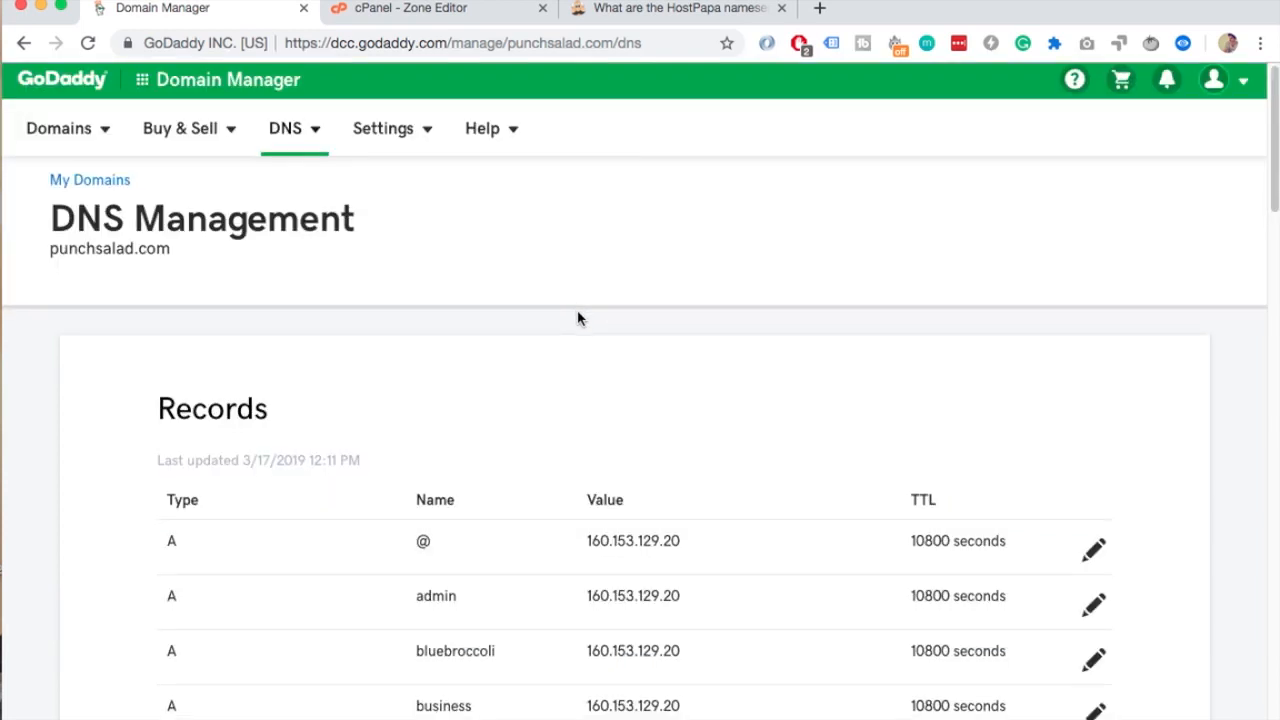
scroll(down, 3)
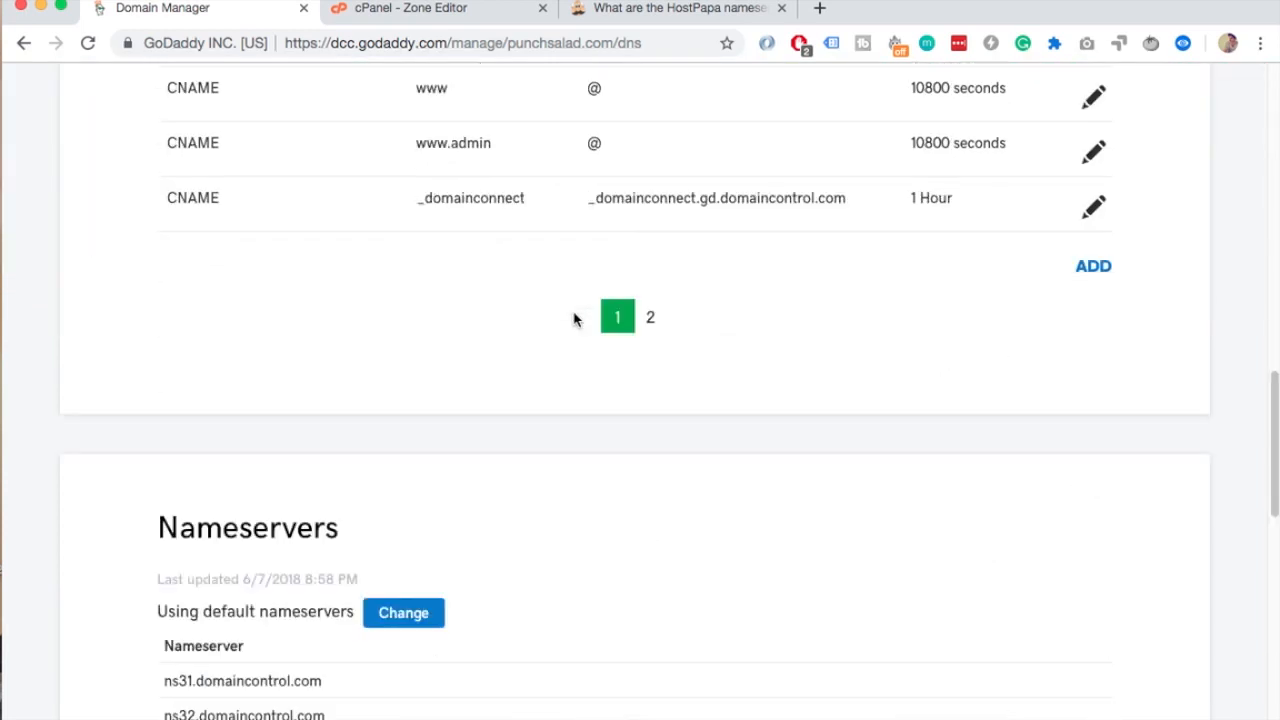
scroll(down, 3)
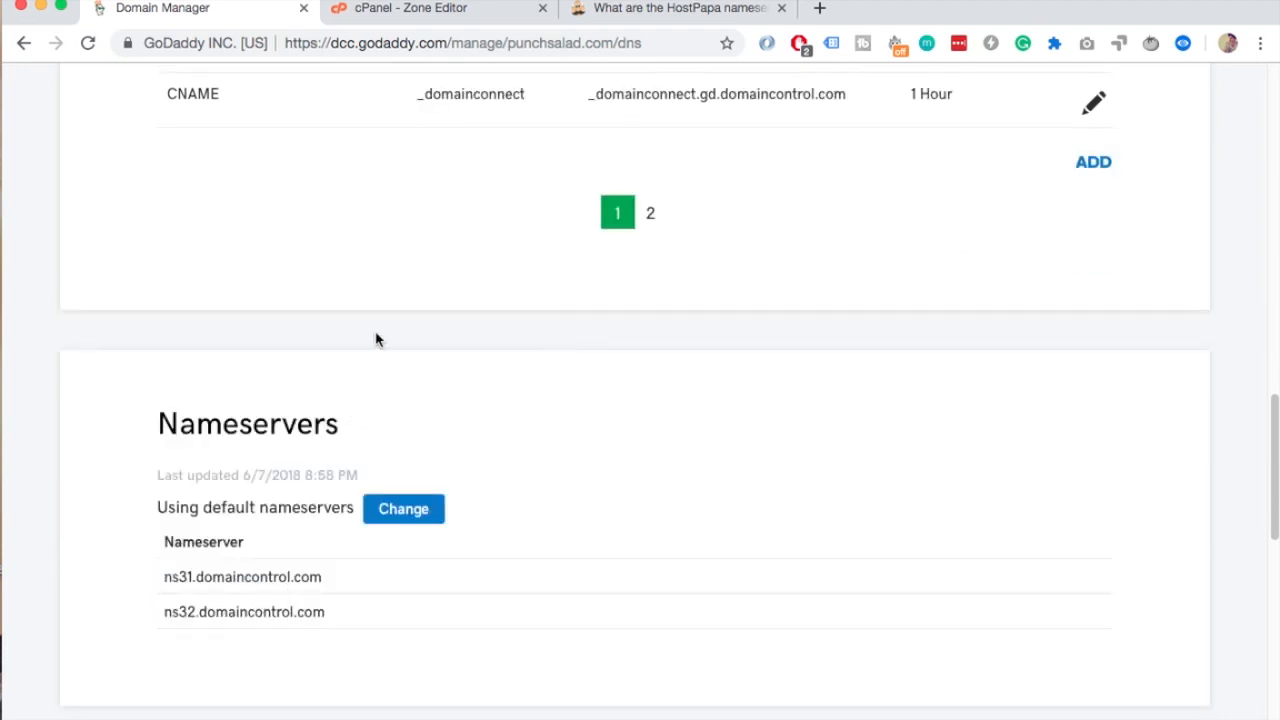
mouse_move(427, 413)
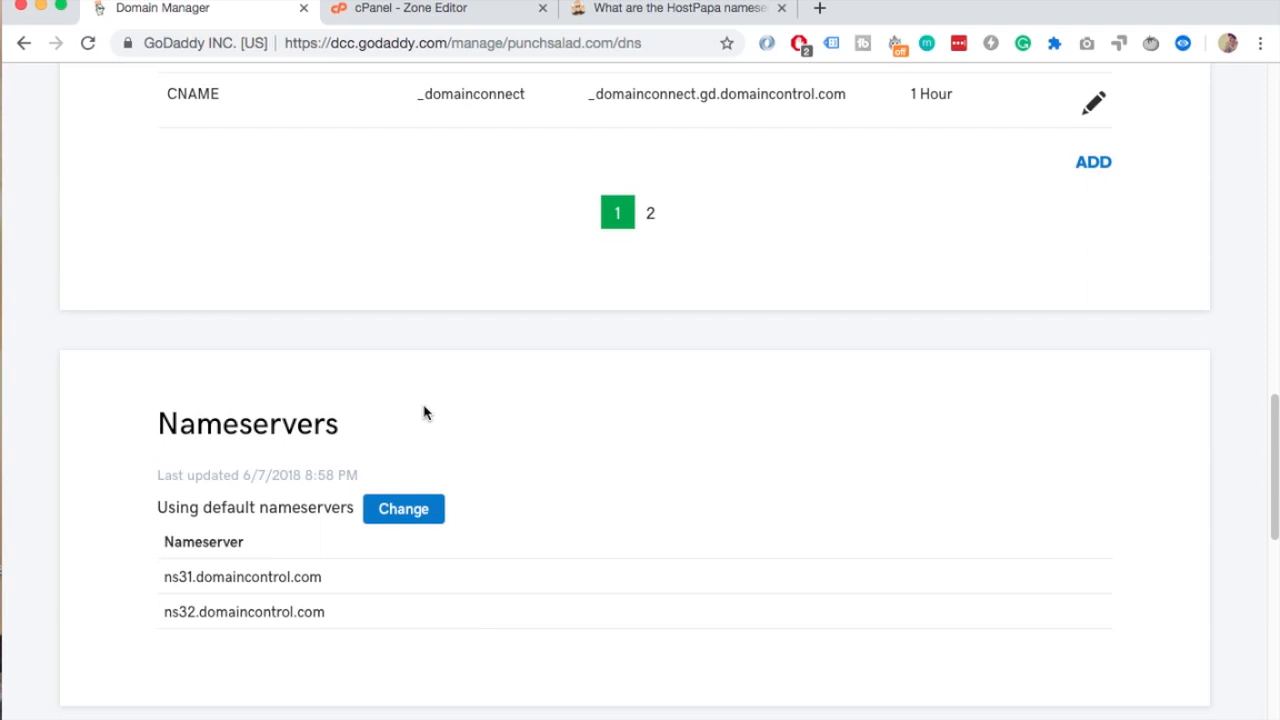
scroll(up, 3)
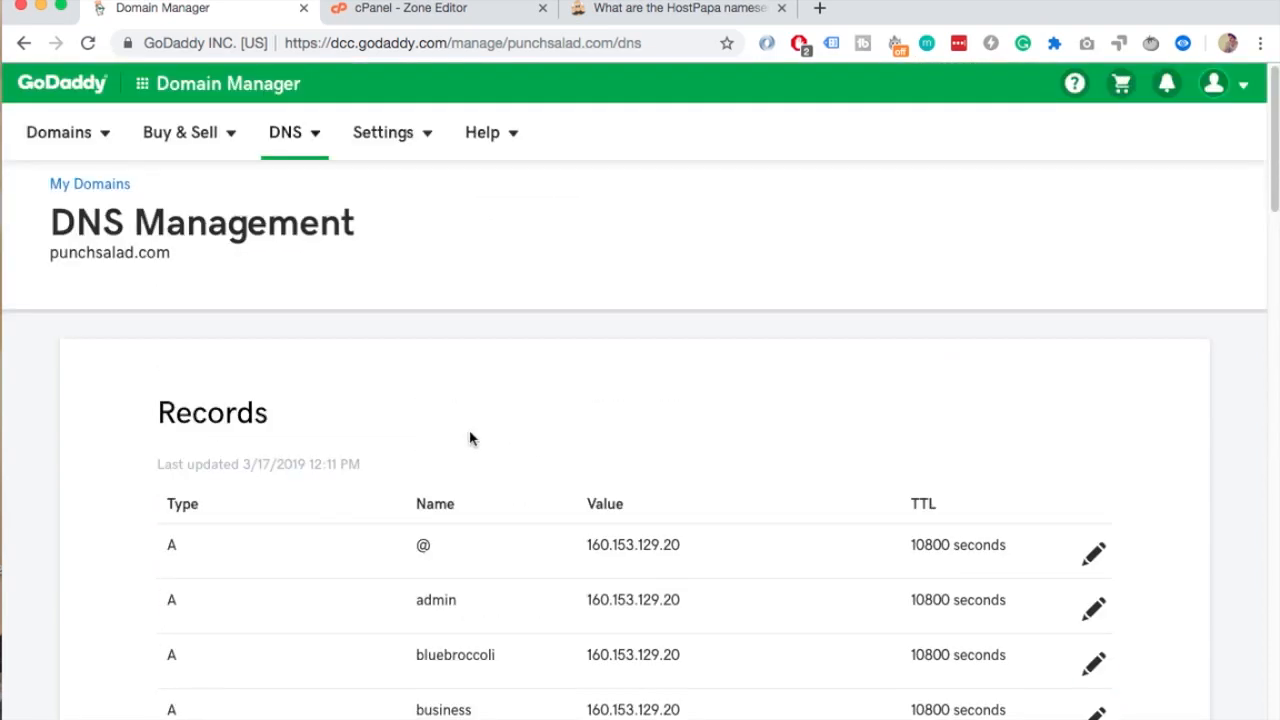